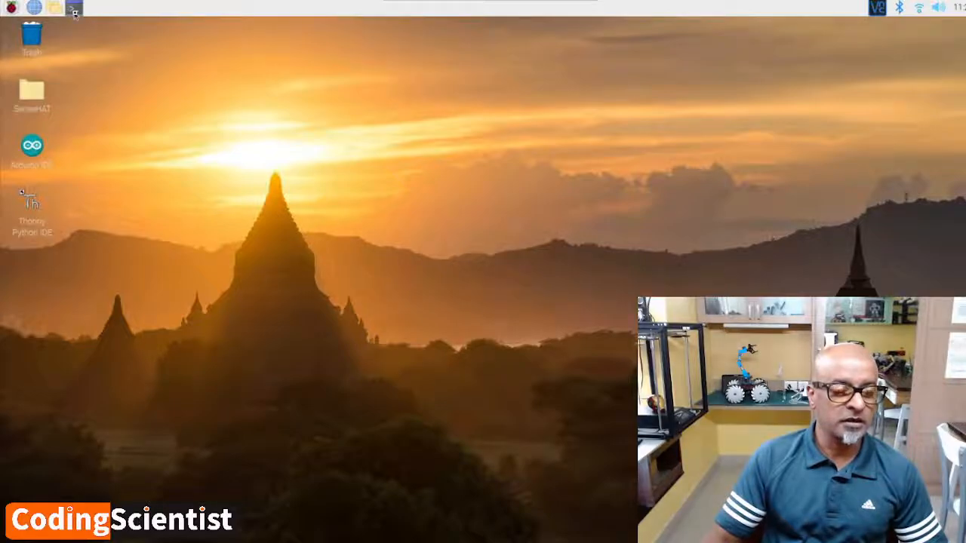
Launch a terminal from the taskbar and run 'sudo apt-get update' to refresh package lists.
click(73, 9)
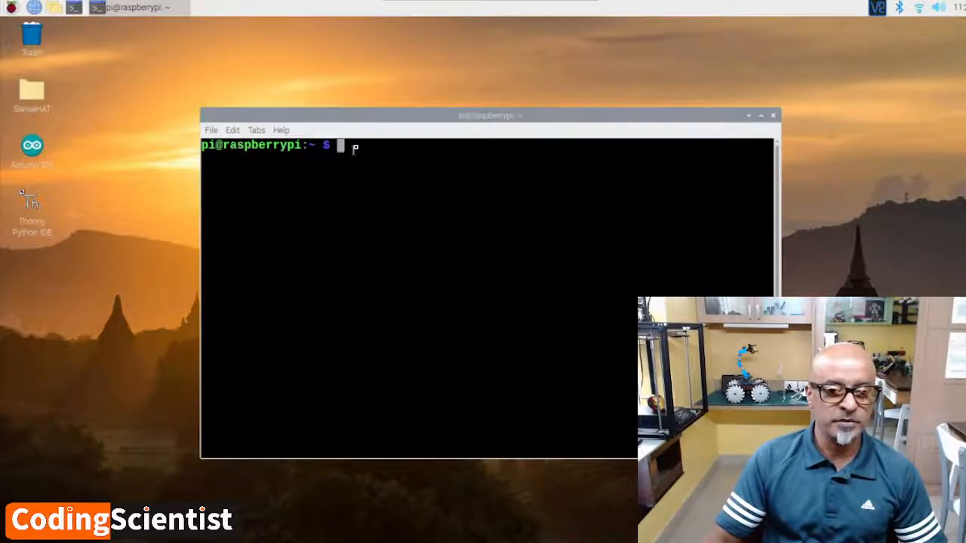
drag(489, 114, 349, 84)
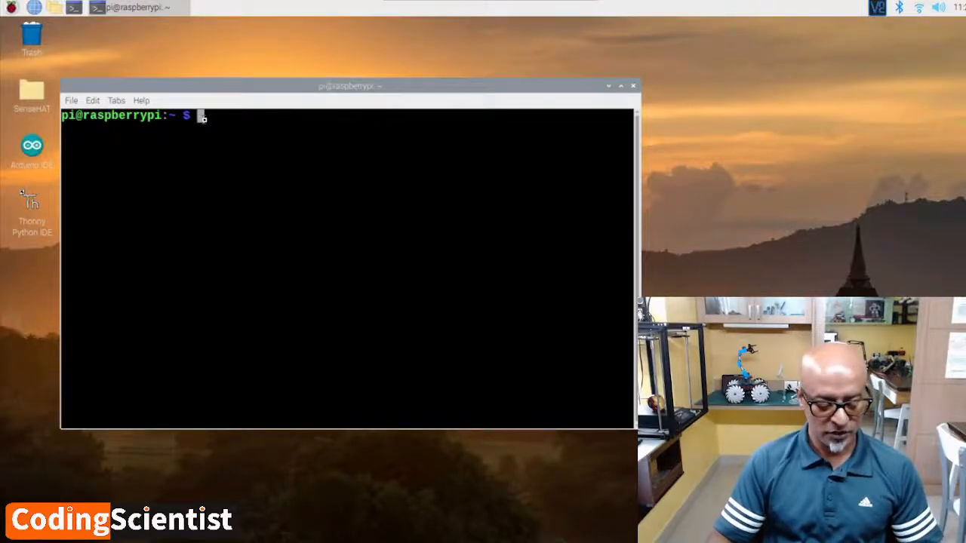
text(sudo)
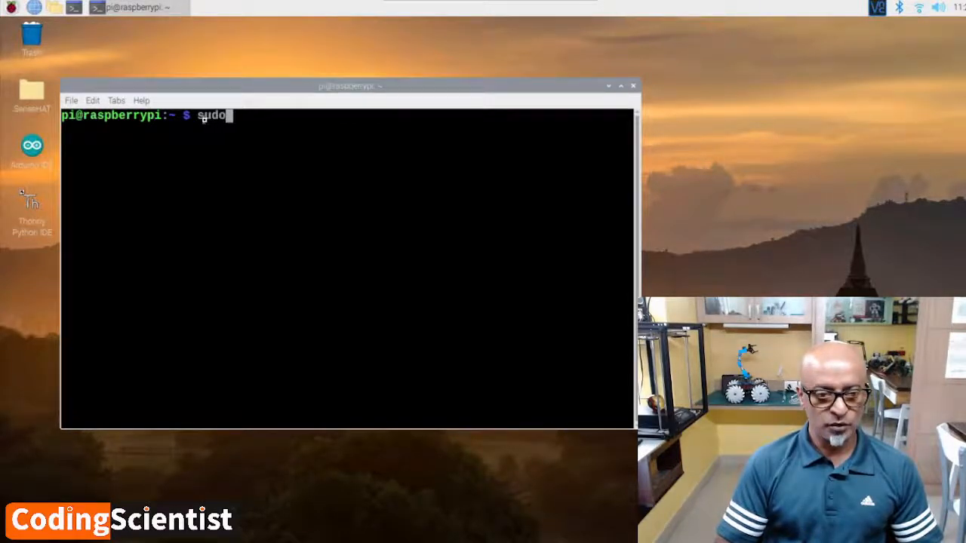
text(apt)
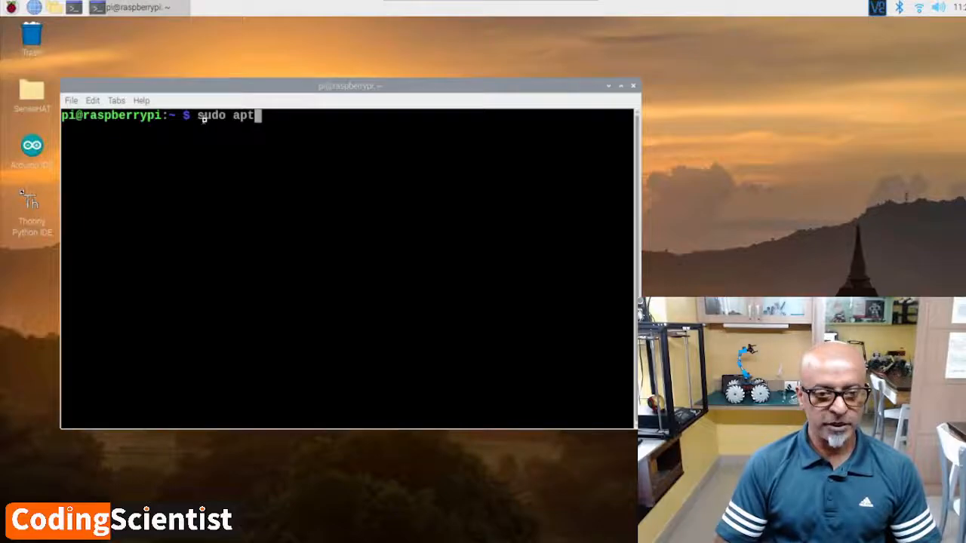
text(-get u)
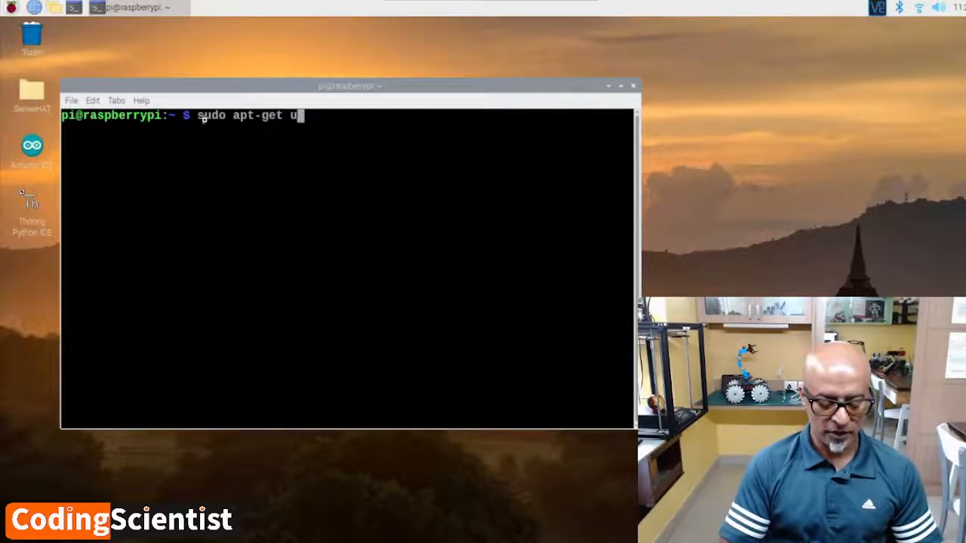
text(pdate)
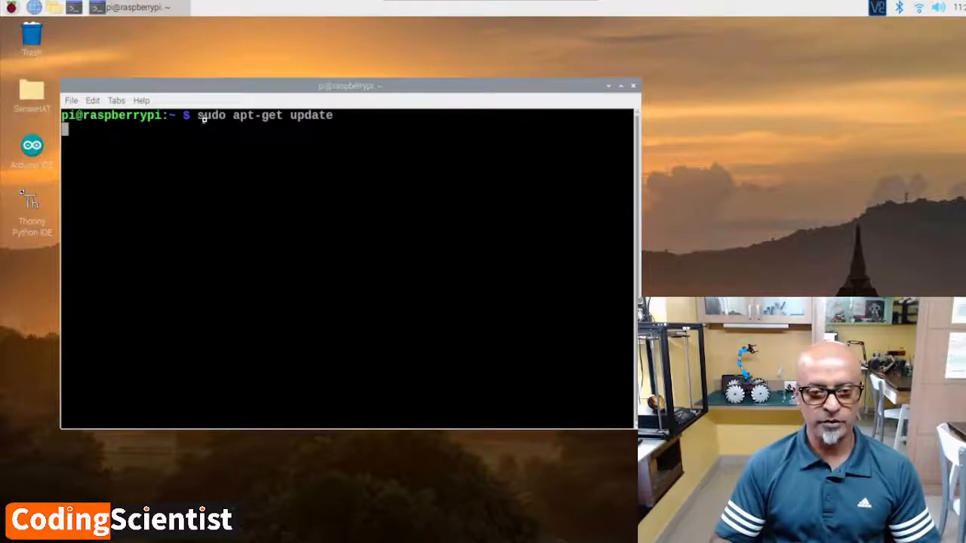
key(Return)
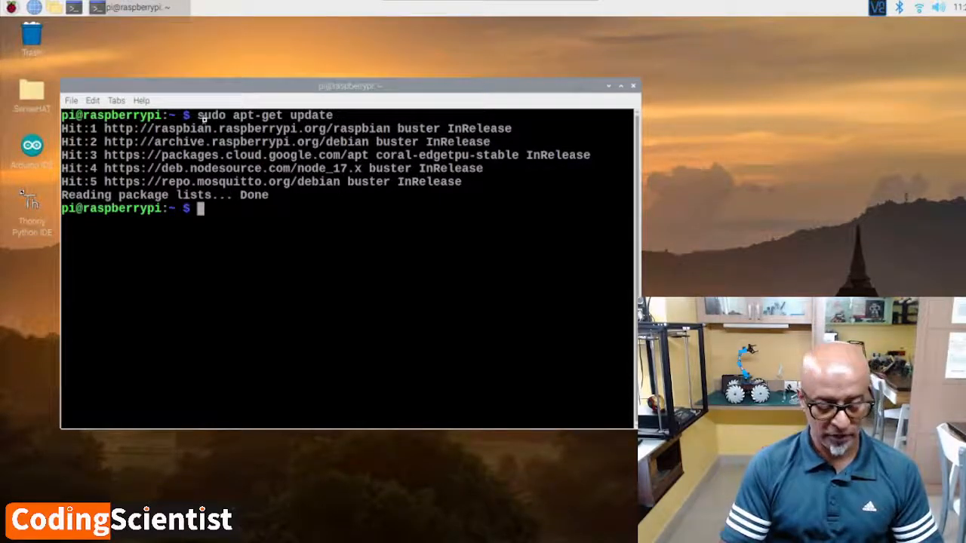
Run 'sudo apt-get upgrade', correcting the mistyped '-apt' along the way.
text(sudo)
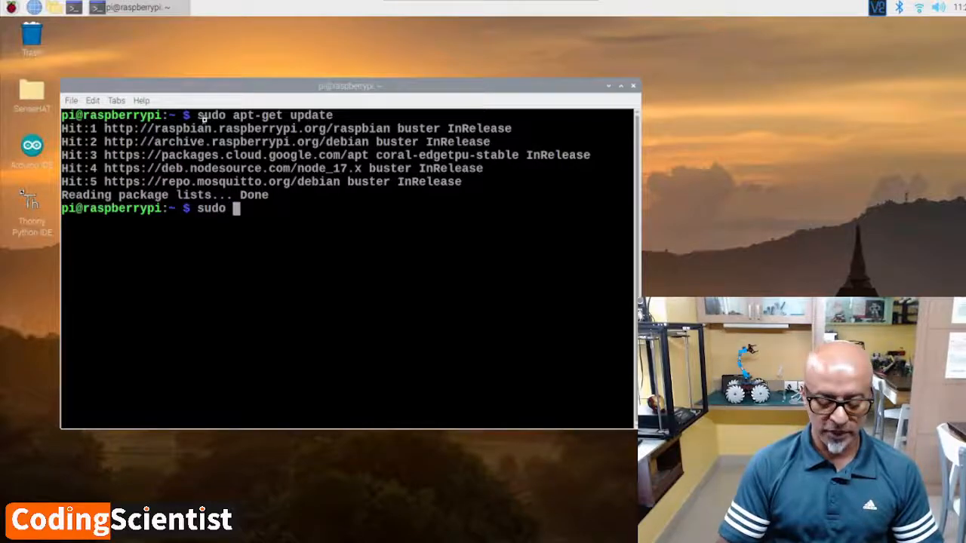
text(-apt)
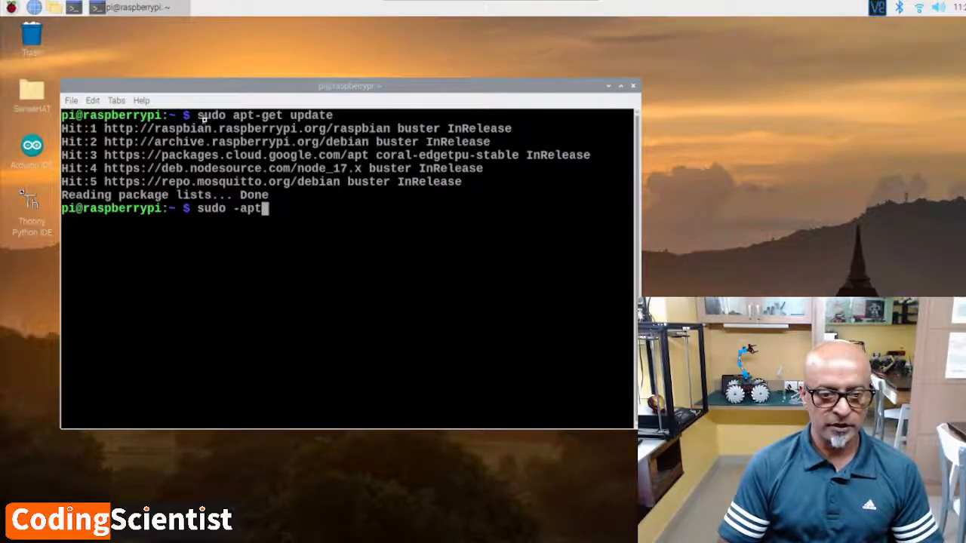
key(BackSpace)
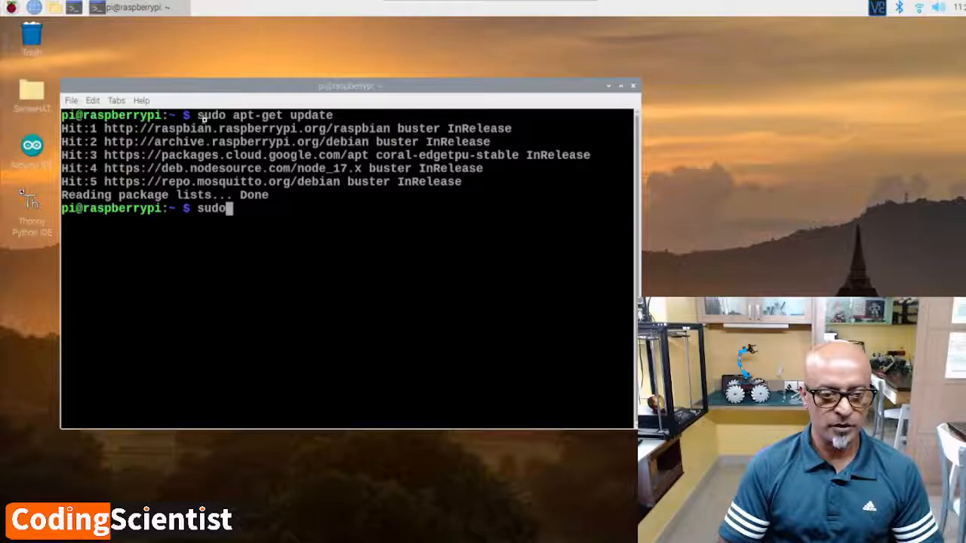
text(apt)
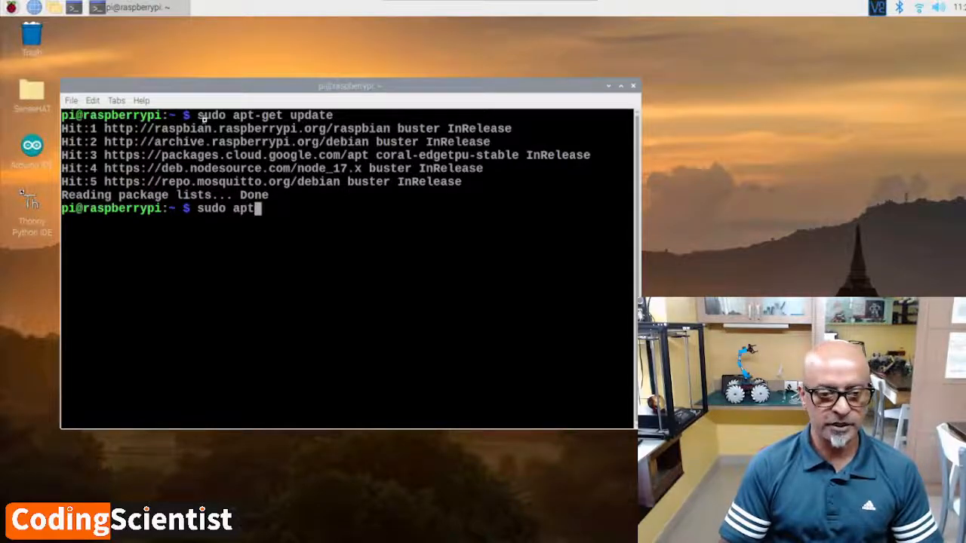
text(-)
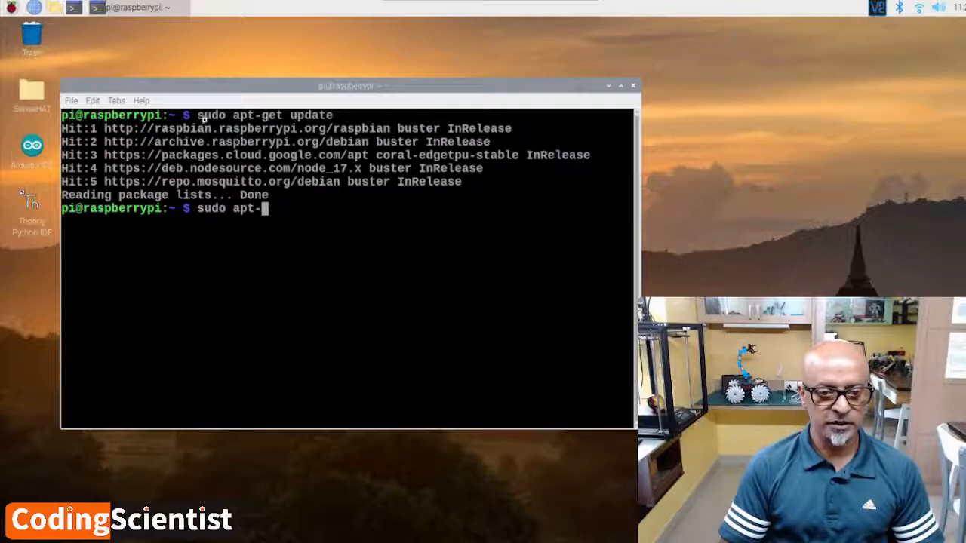
text(get upgra)
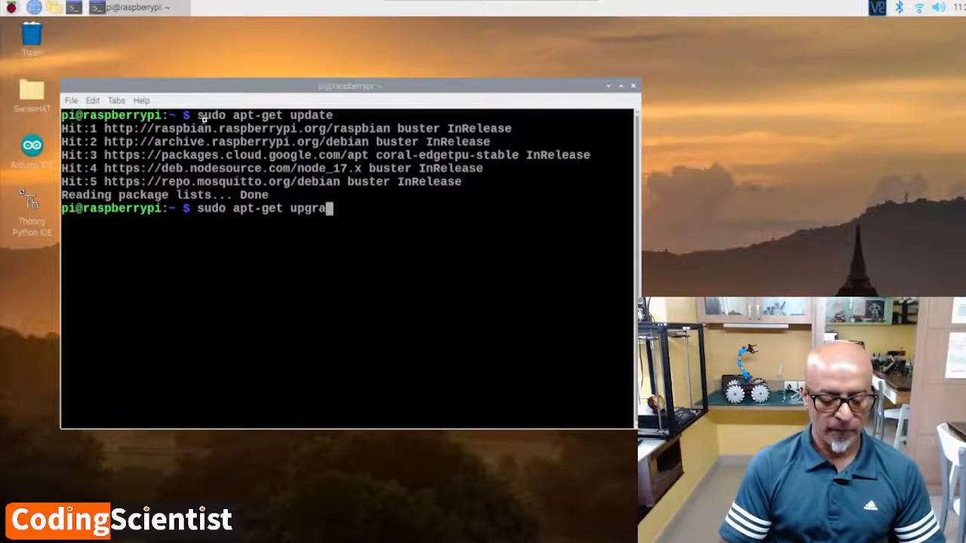
text(de)
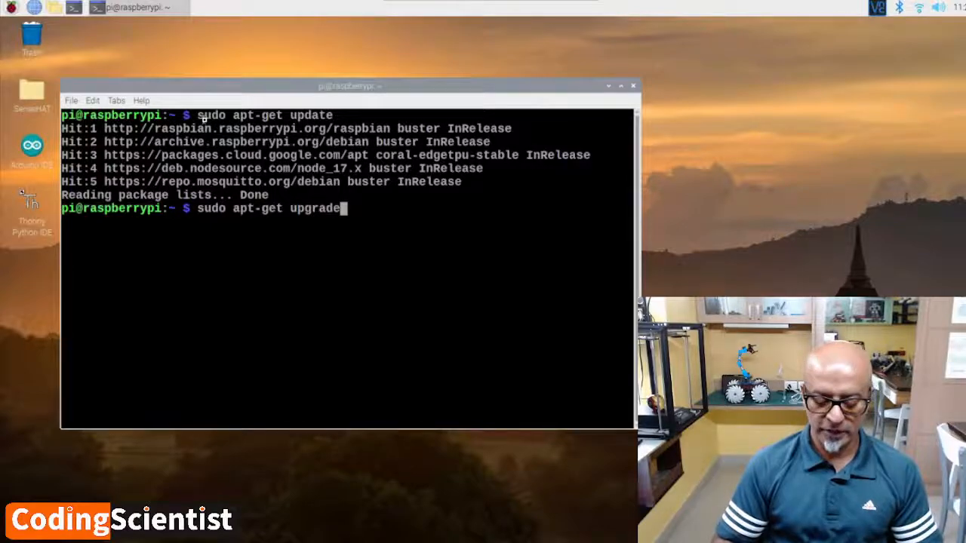
key(Return)
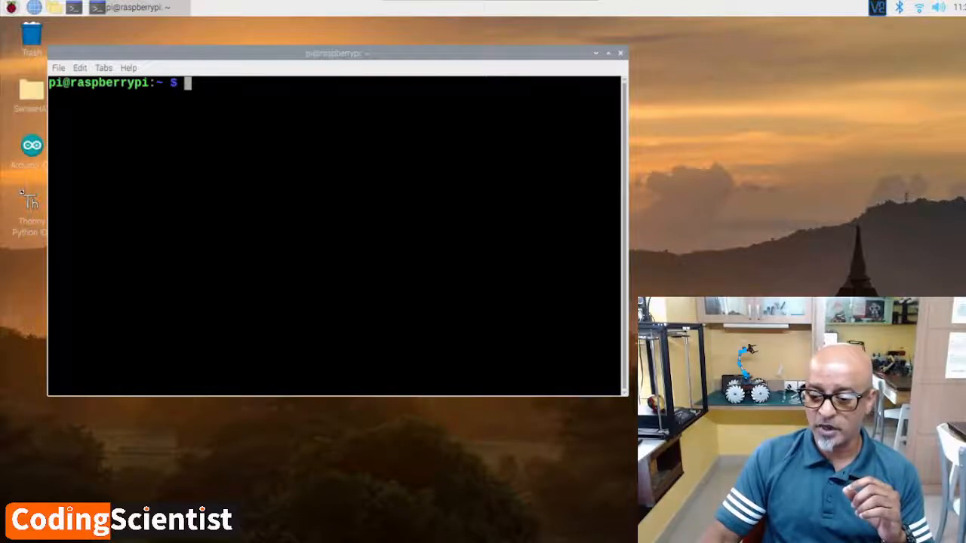
mouse_move(474, 292)
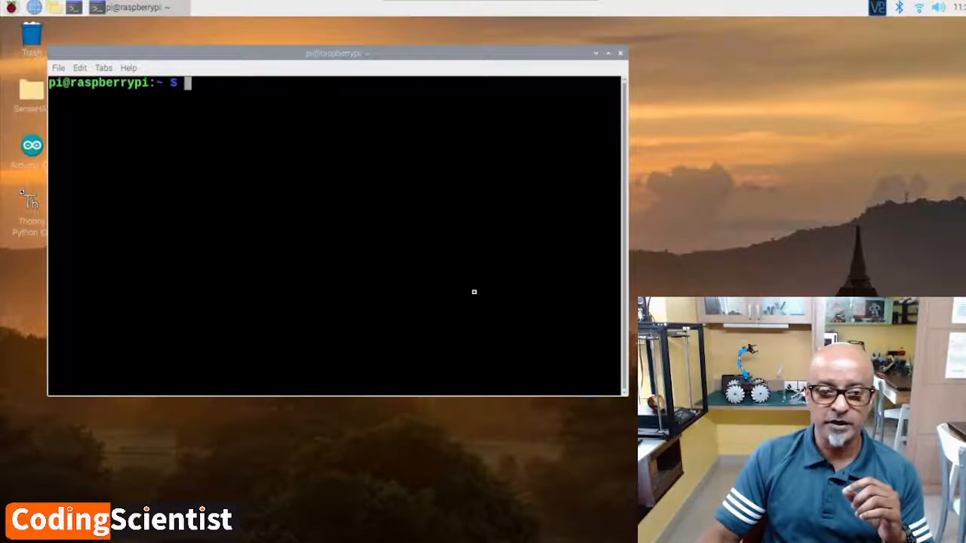
Paste the echo | sudo tee command adding coral-edgetpu.list, then paste the signing key download.
right_click(189, 83)
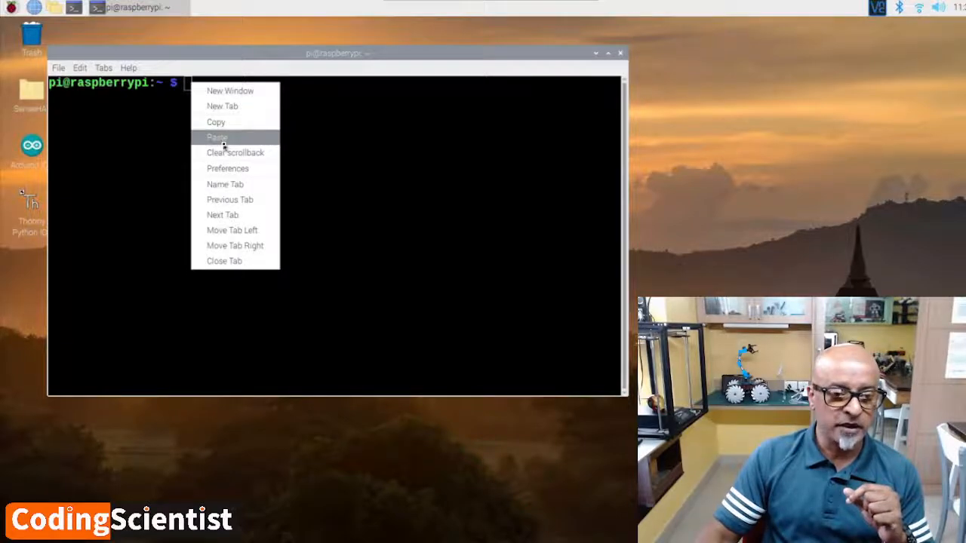
click(217, 135)
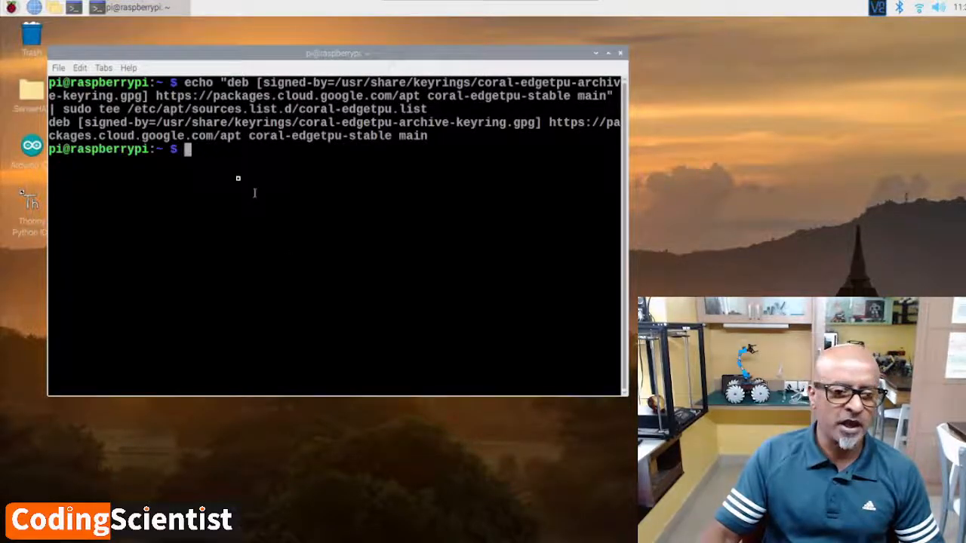
right_click(187, 149)
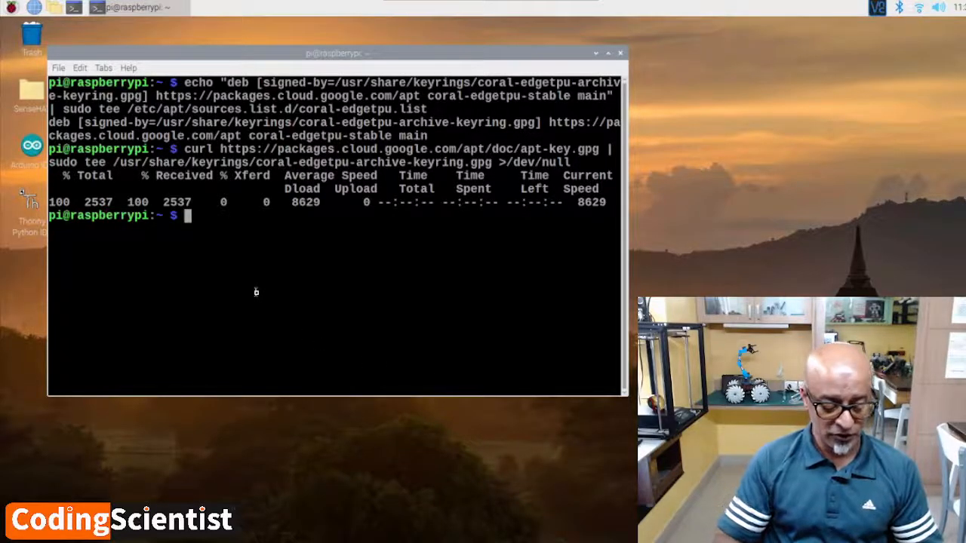
Run 'sudo apt-get update' to read the Coral repository, then clear the screen.
text(sudo)
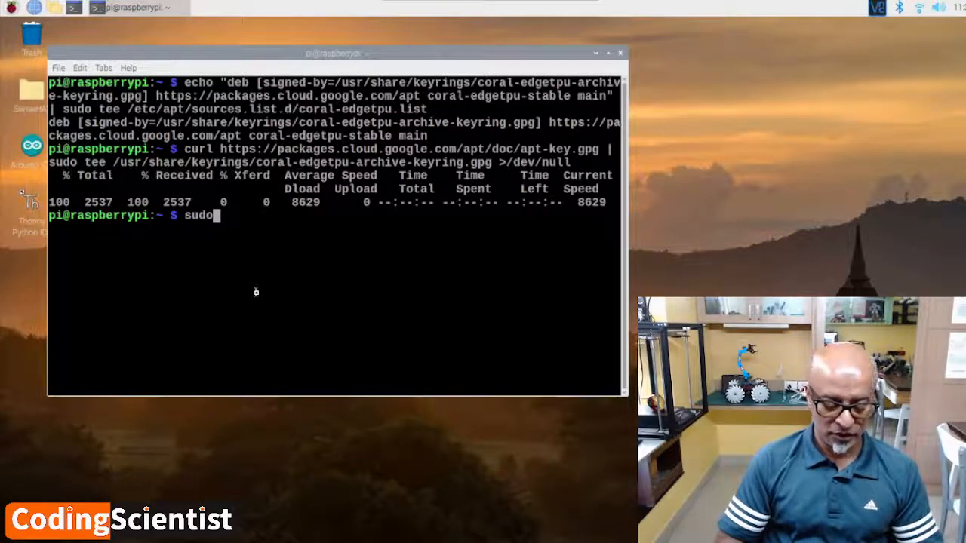
text(apt)
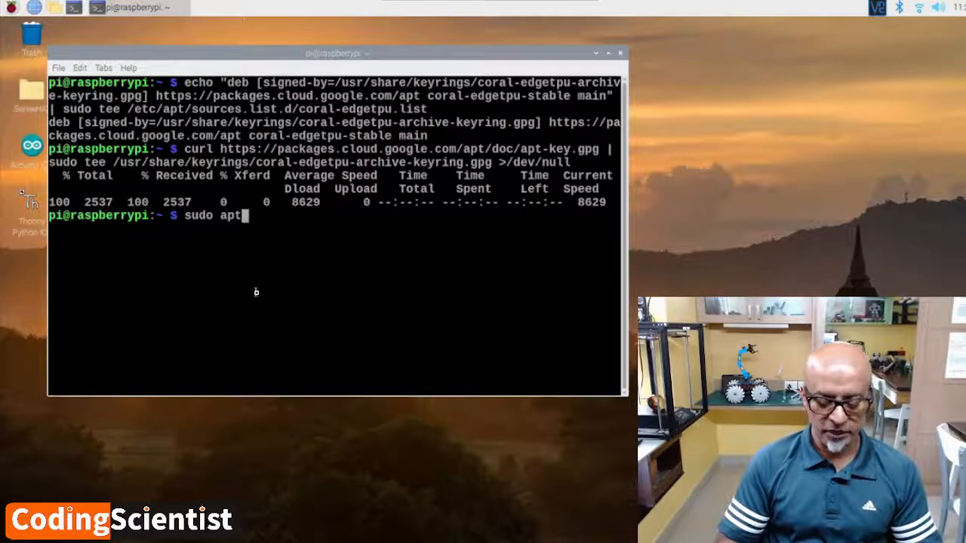
text(-get update)
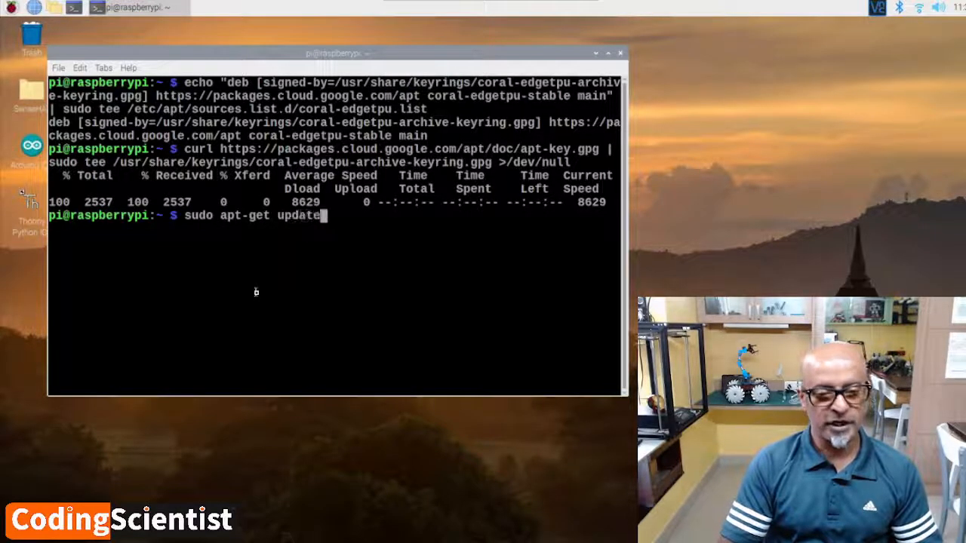
key(Return)
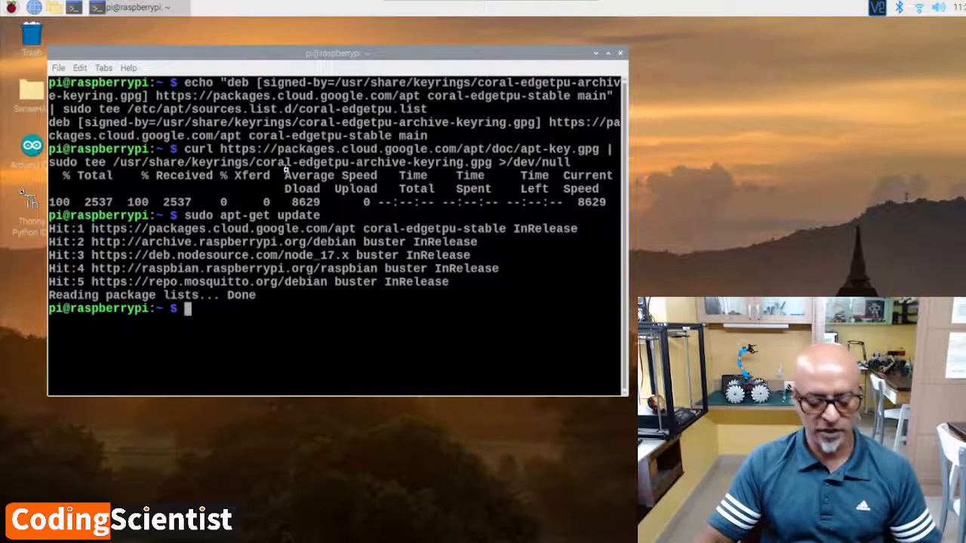
text(cl)
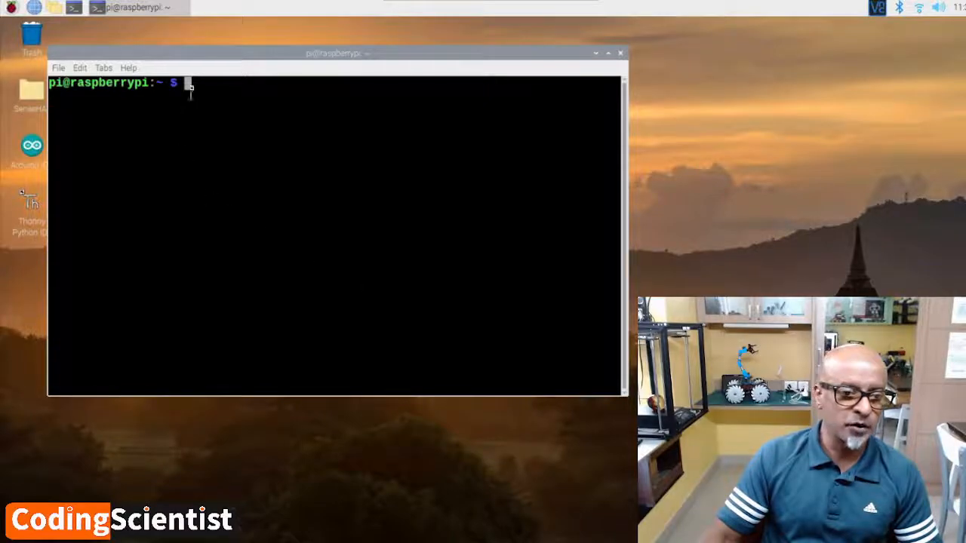
Paste and run 'sudo apt-get install python3-tflite-runtime', scrolling through its 0-installed report.
right_click(189, 86)
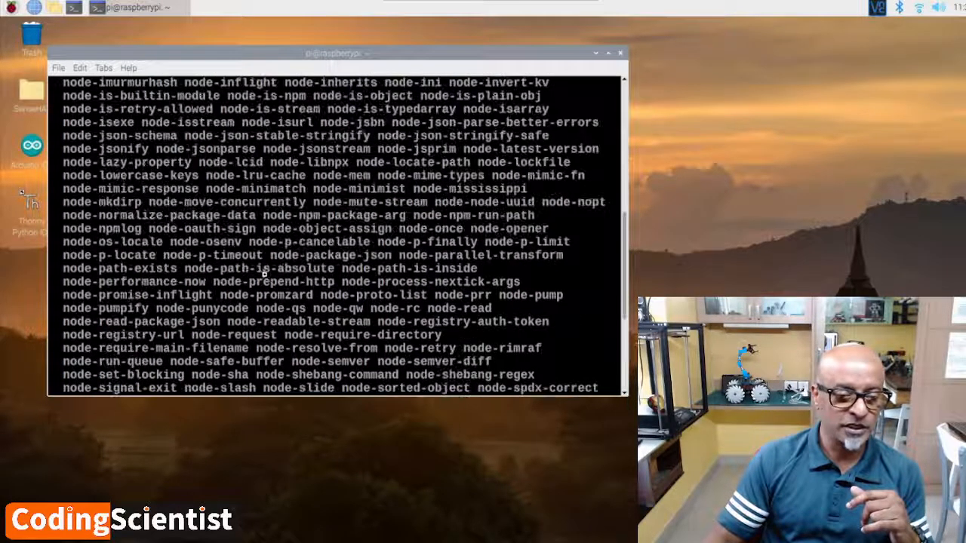
scroll(down, 3)
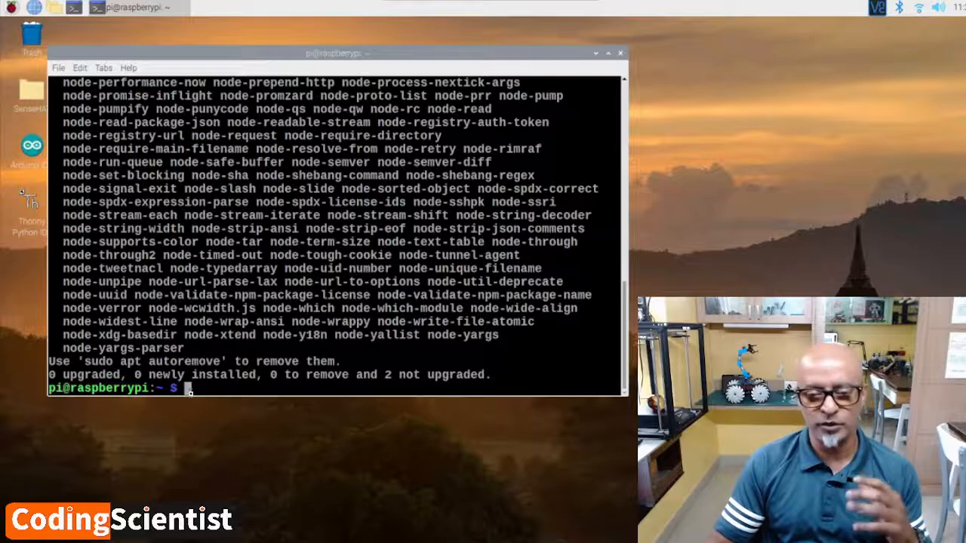
Run 'clear' to leave only a fresh shell prompt.
text(clear)
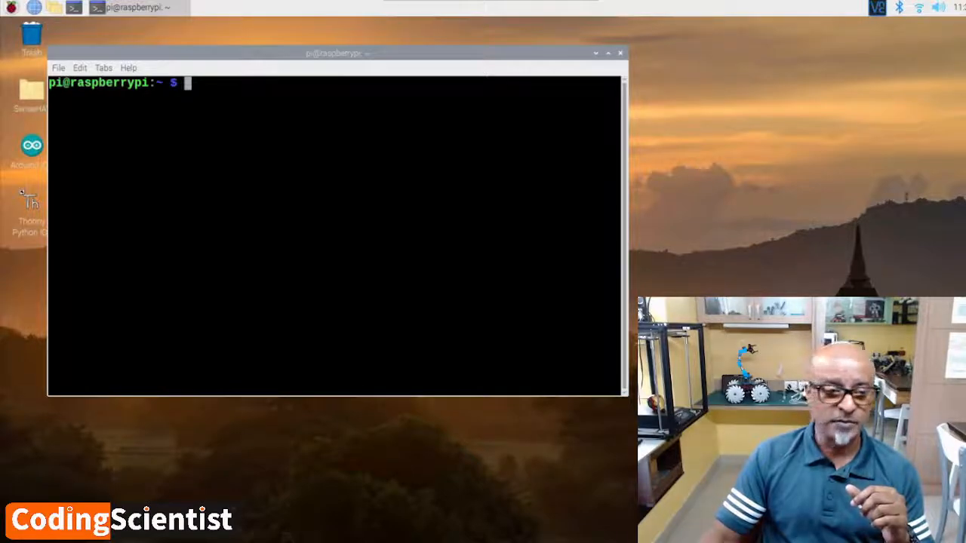
Run 'python3' to start an interactive Python 3.7.3 session.
text(python3)
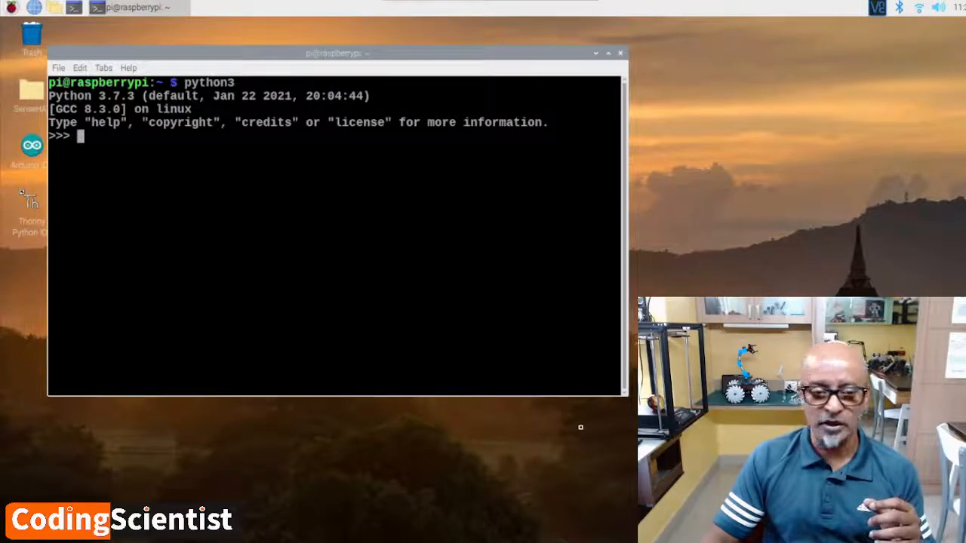
Bring up the terminal's paste menu at the >>> prompt for the tflite_runtime Interpreter import.
right_click(83, 136)
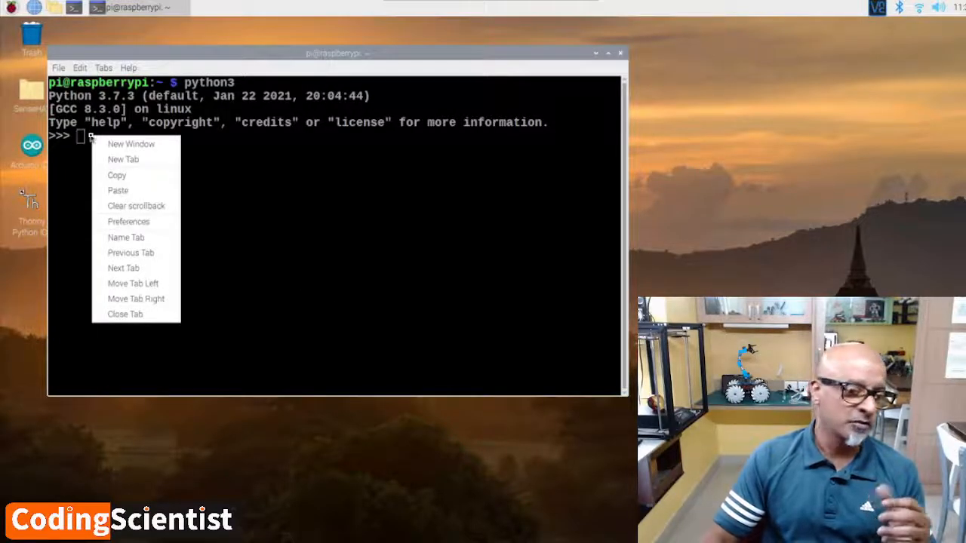
mouse_move(118, 190)
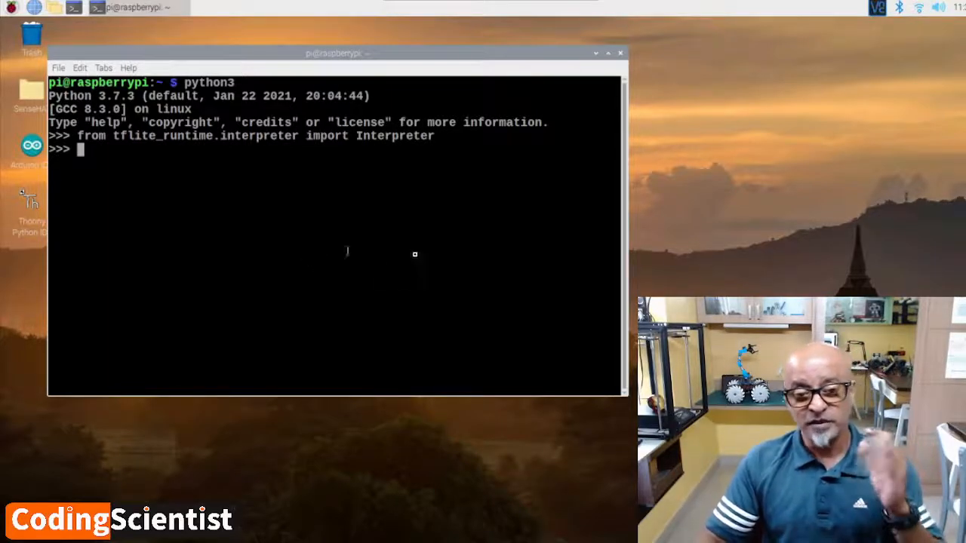
mouse_move(501, 256)
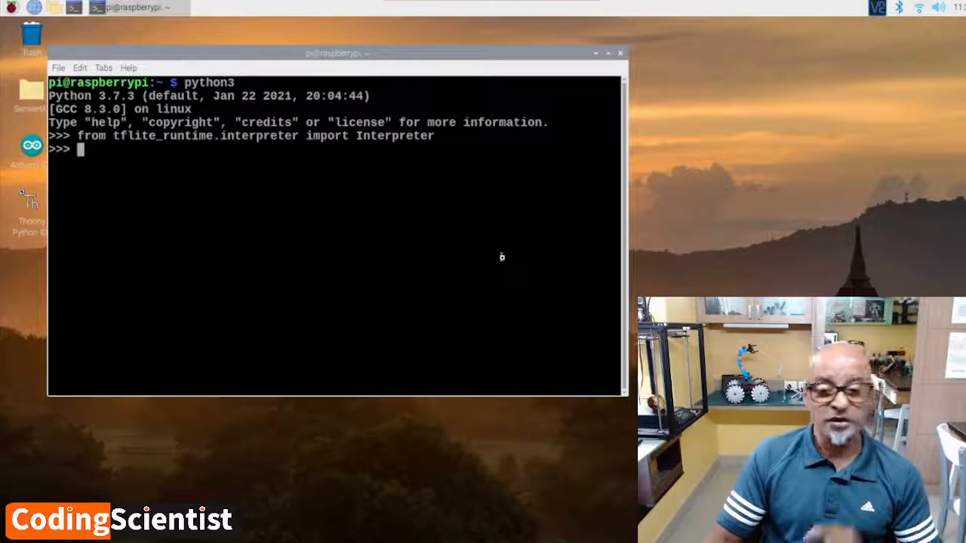